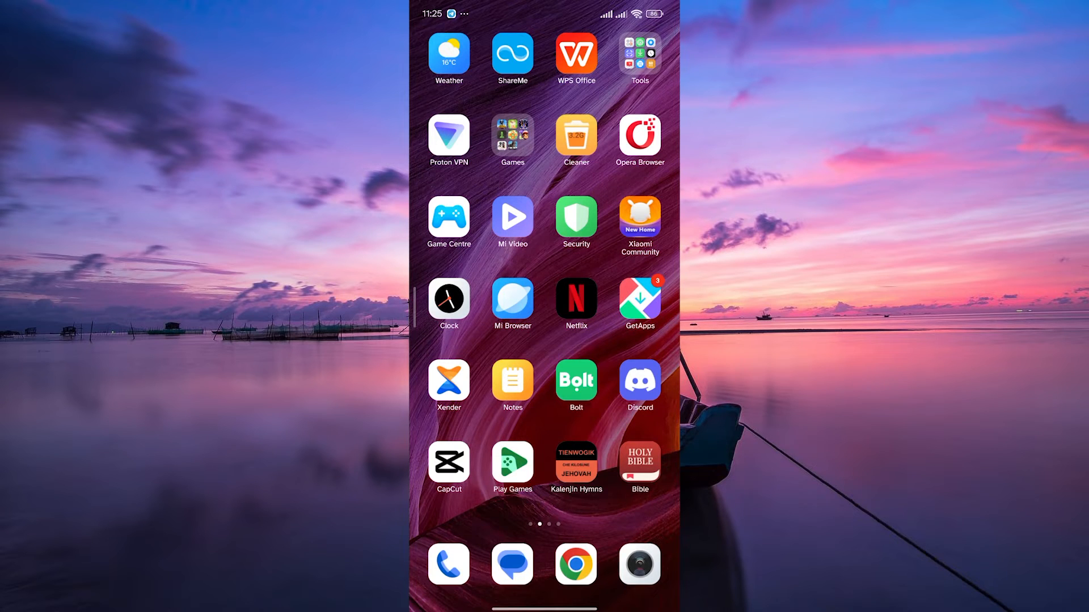
Step: Launch Discord from the Android home screen, landing in #art-kitchen
{"action": "left_click", "coordinate": [639, 385]}
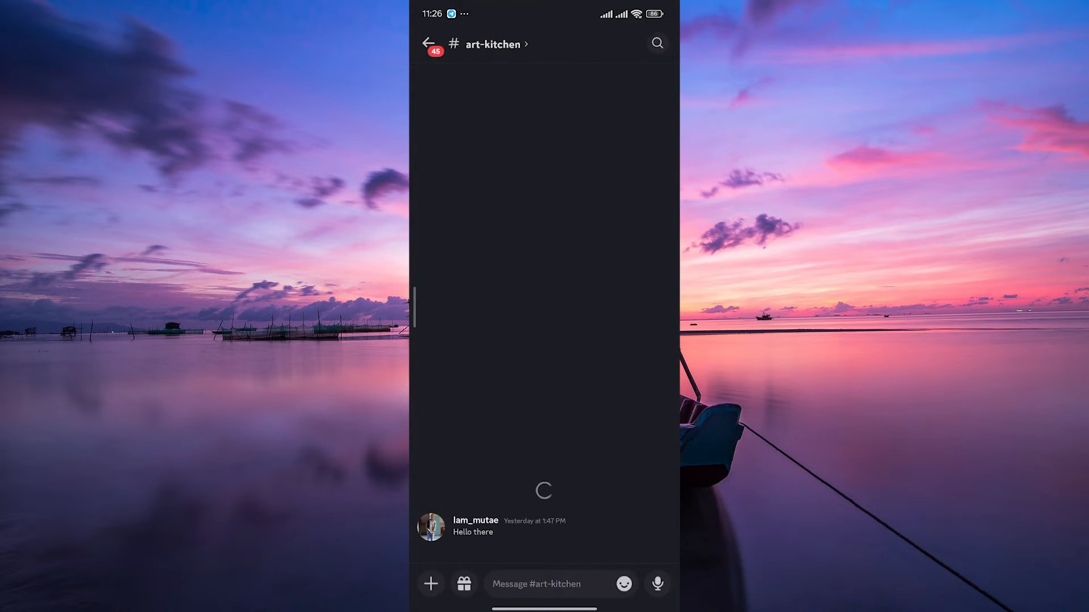
{"action": "left_click", "coordinate": [429, 42]}
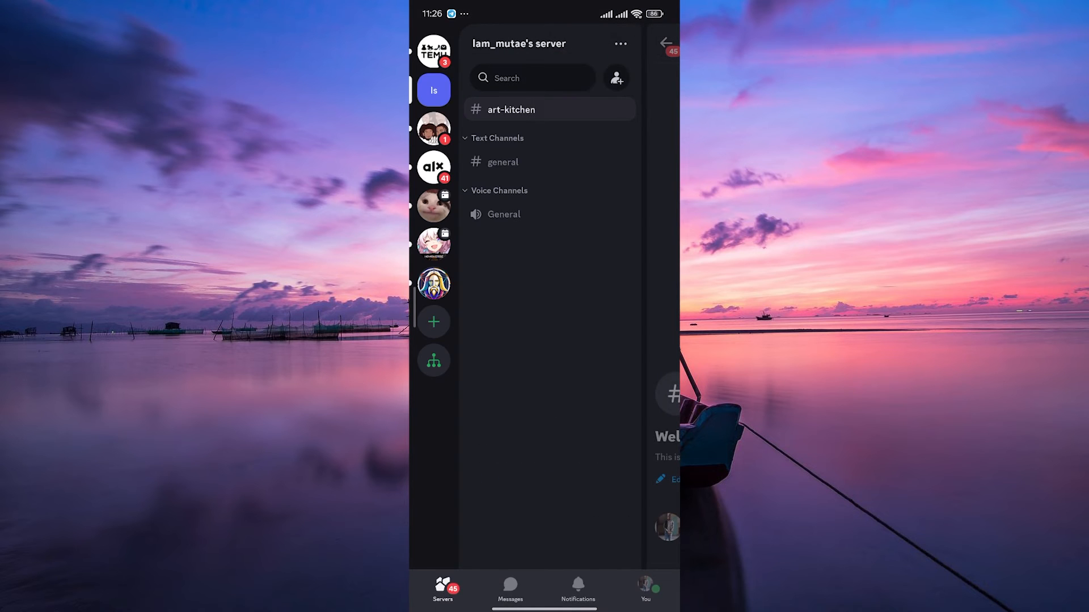
{"action": "left_click", "coordinate": [511, 108]}
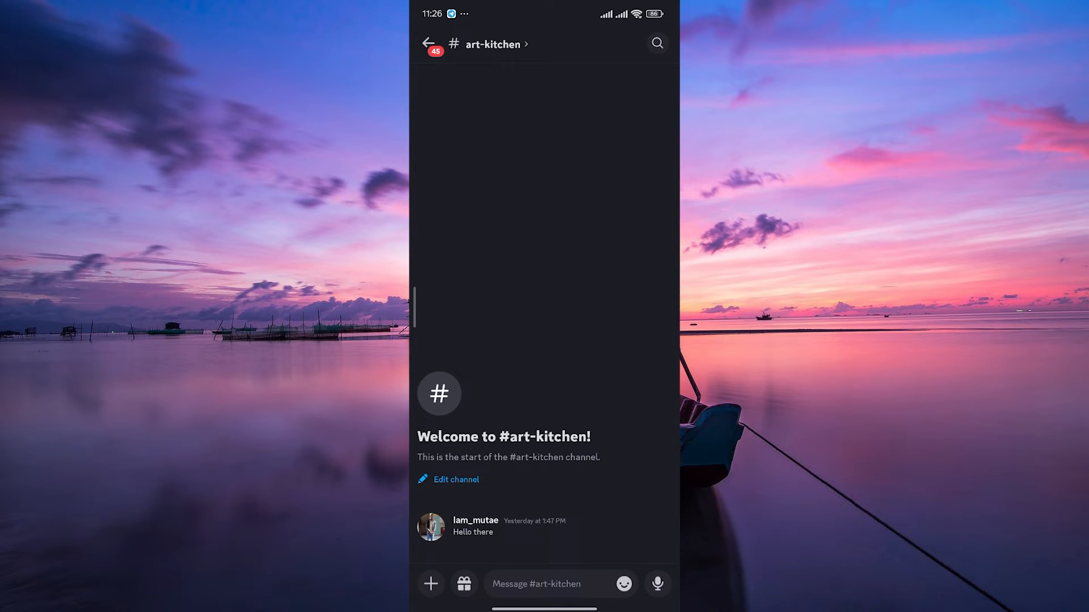
Step: Attach fire.pdf from the device files to a new #art-kitchen message
{"action": "left_click", "coordinate": [430, 584]}
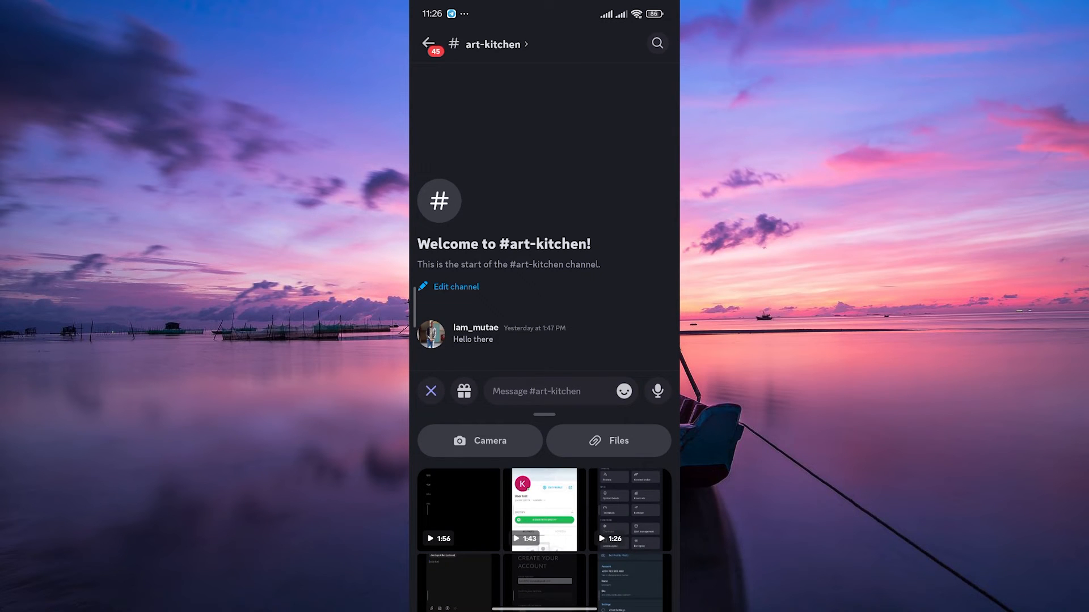
{"action": "left_click", "coordinate": [430, 390]}
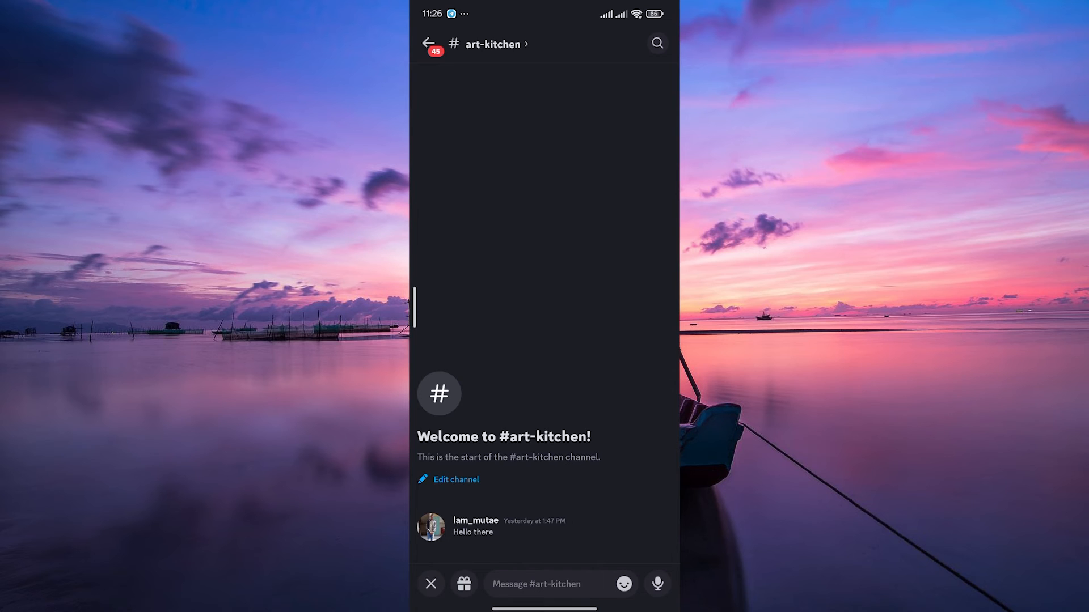
{"action": "left_click", "coordinate": [463, 584]}
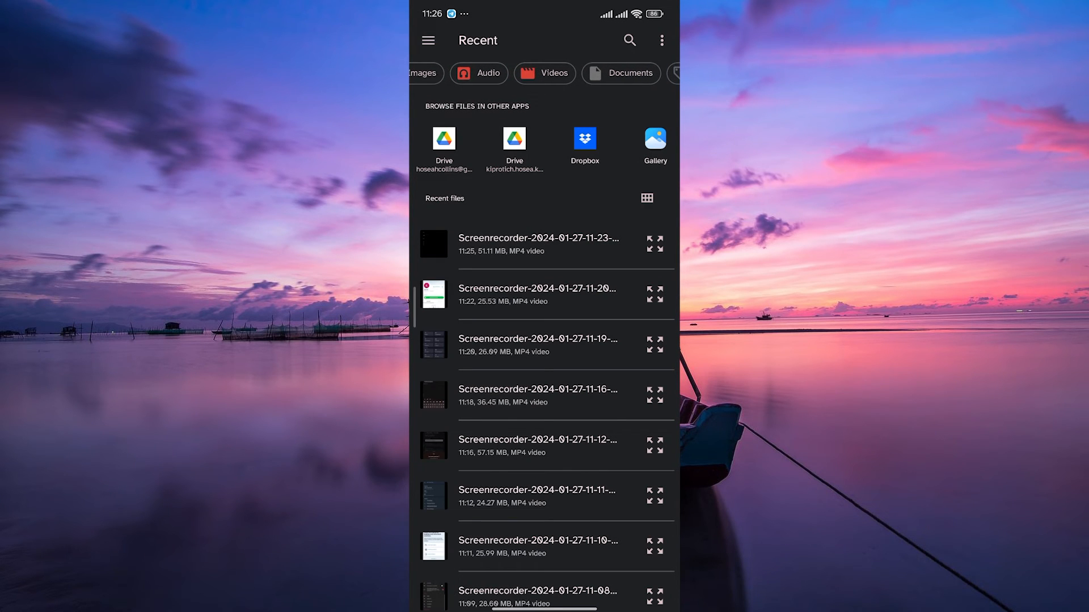
{"action": "left_click", "coordinate": [619, 74]}
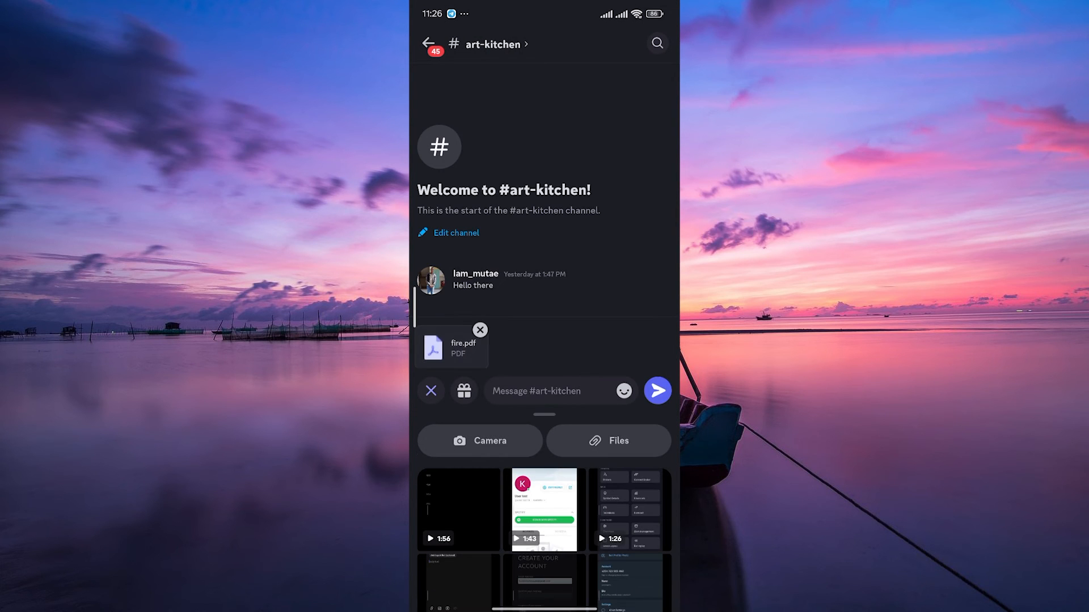
Step: Send the fire.pdf message to #art-kitchen and return to the home screen
{"action": "left_click", "coordinate": [656, 390]}
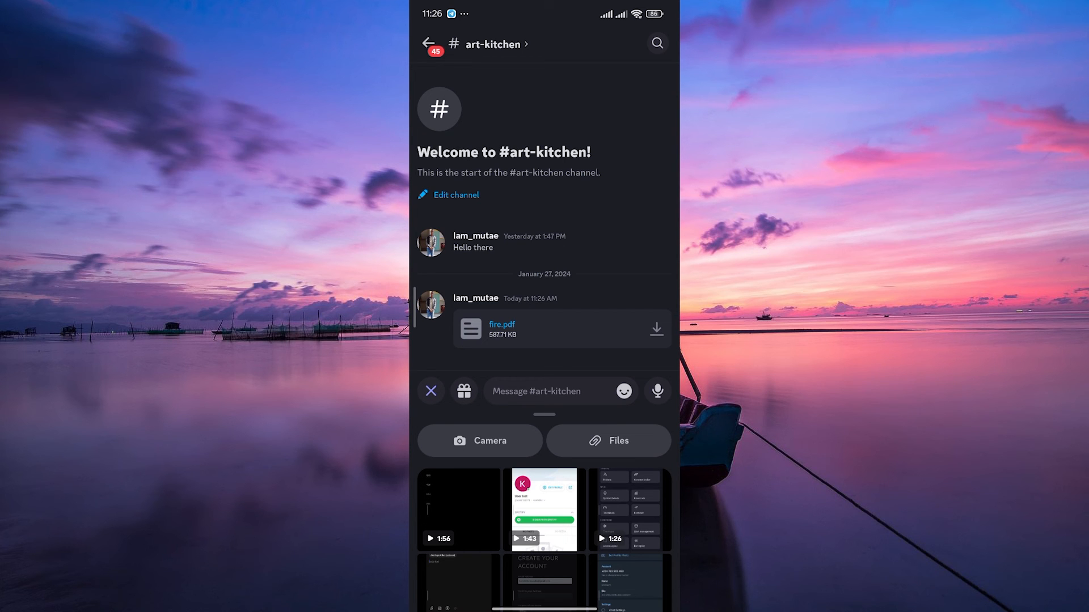
{"action": "key", "text": "home"}
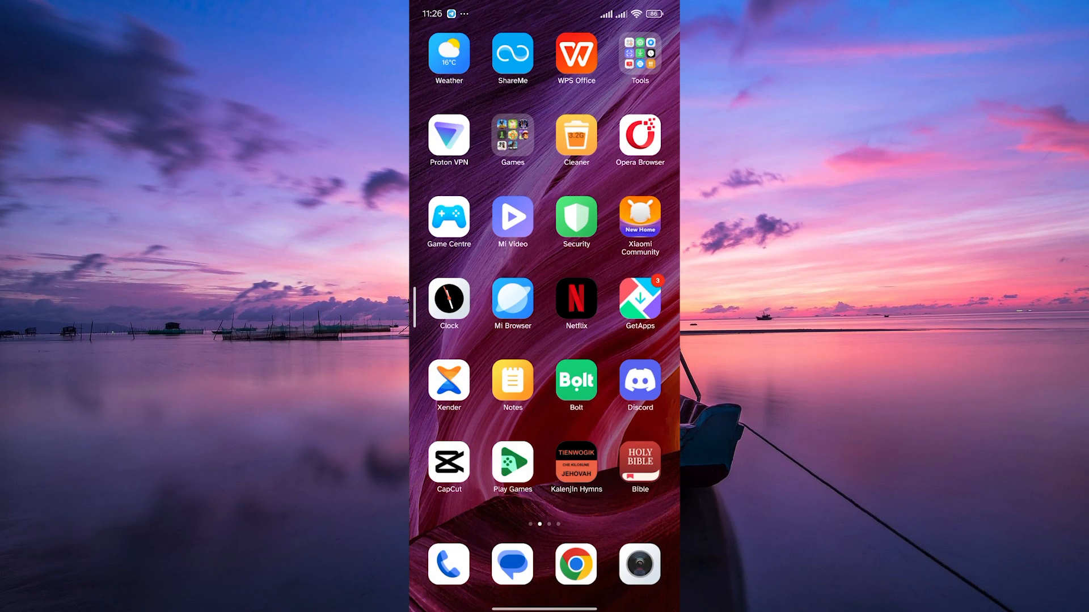